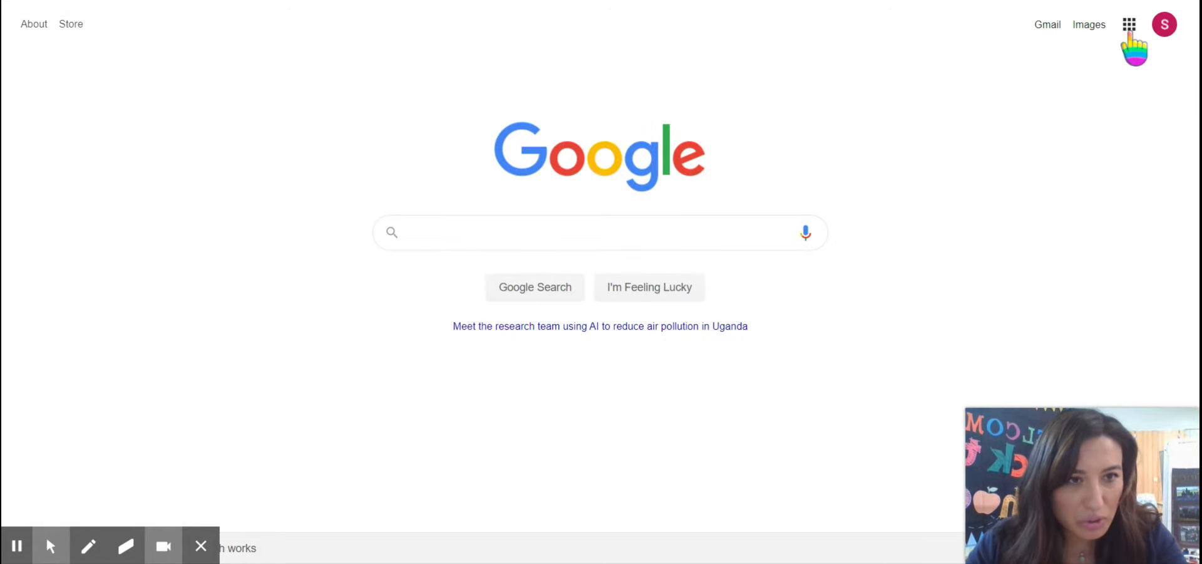
- Launch Google Classroom from the Google apps grid to show the enrolled classes
{"action": "left_click", "coordinate": [1128, 24]}
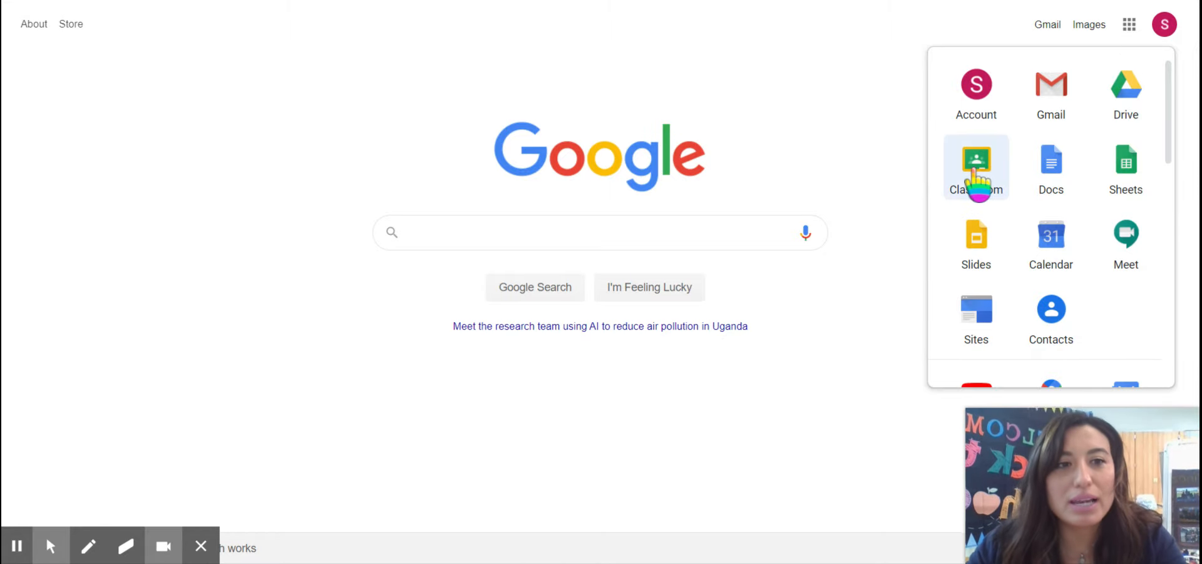
{"action": "left_click", "coordinate": [975, 162]}
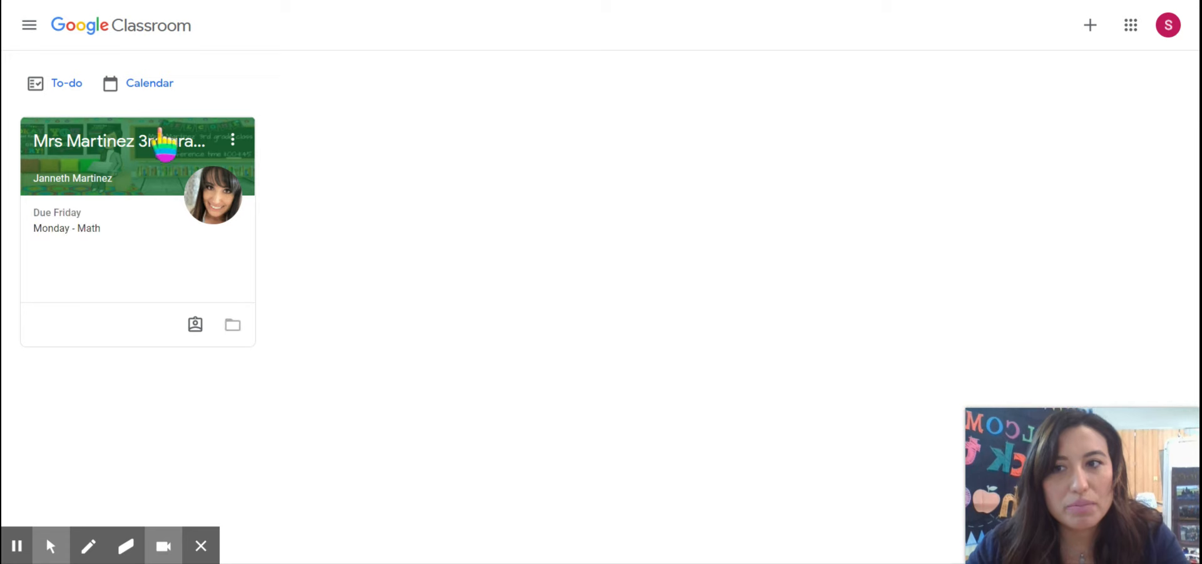
- Enter Mrs Martinez's 3rd grade class and show its Classwork page of weekly topics
{"action": "left_click", "coordinate": [123, 140]}
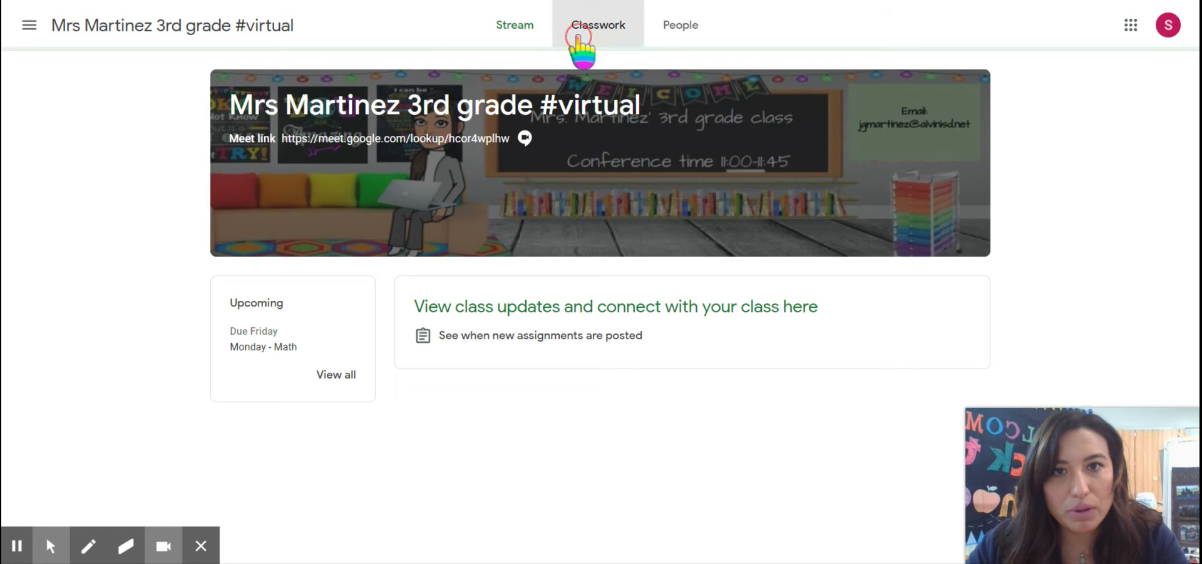
{"action": "left_click", "coordinate": [598, 25]}
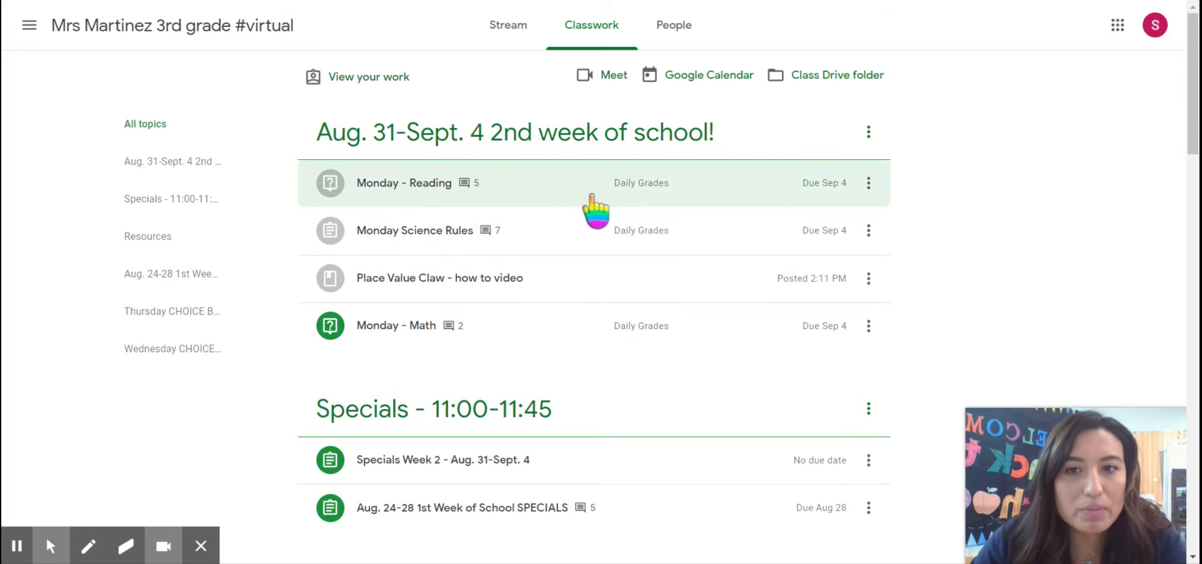
{"action": "mouse_move", "coordinate": [917, 138]}
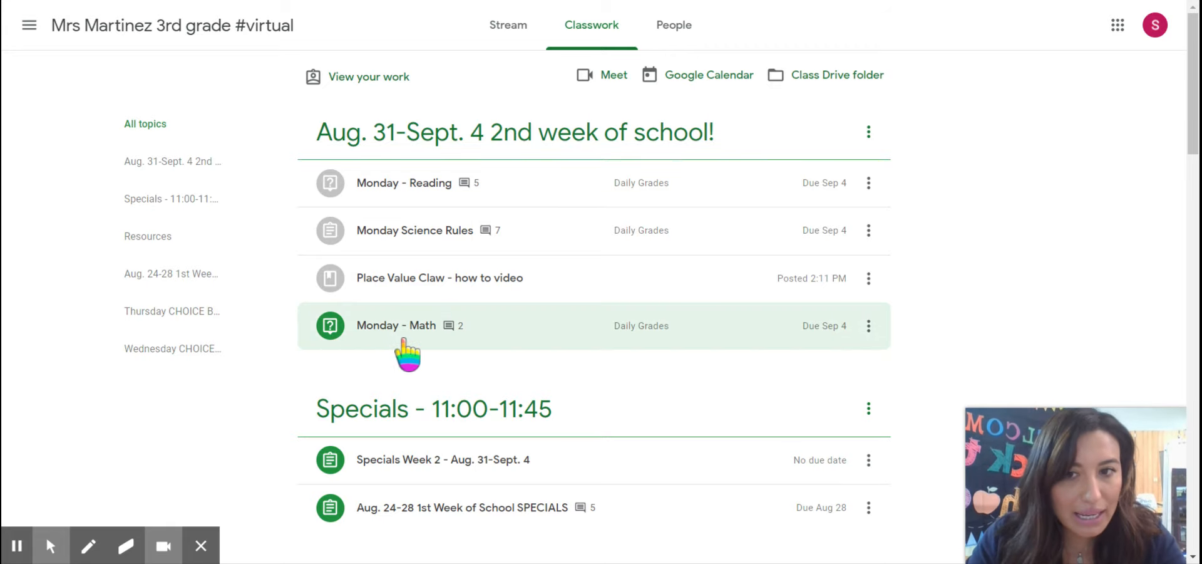
{"action": "mouse_move", "coordinate": [429, 353]}
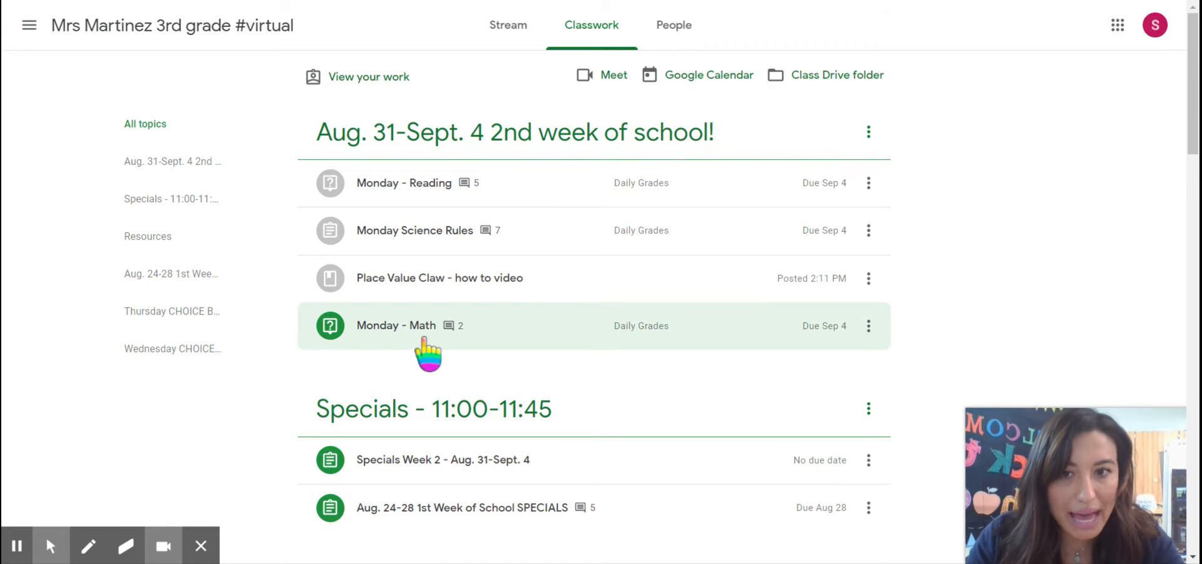
{"action": "mouse_move", "coordinate": [343, 354]}
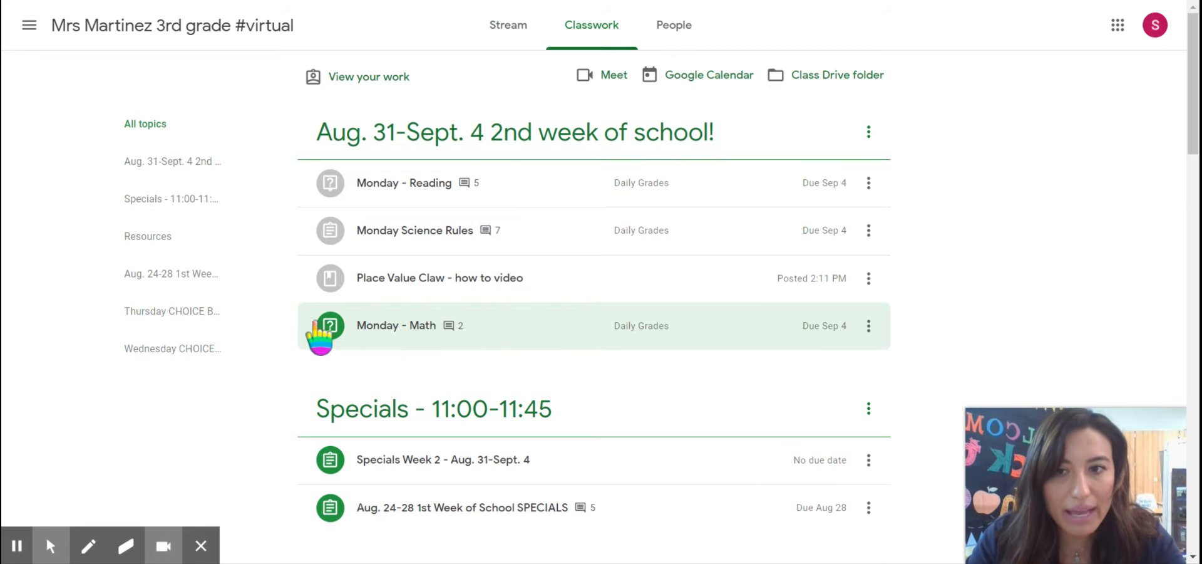
{"action": "mouse_move", "coordinate": [307, 230]}
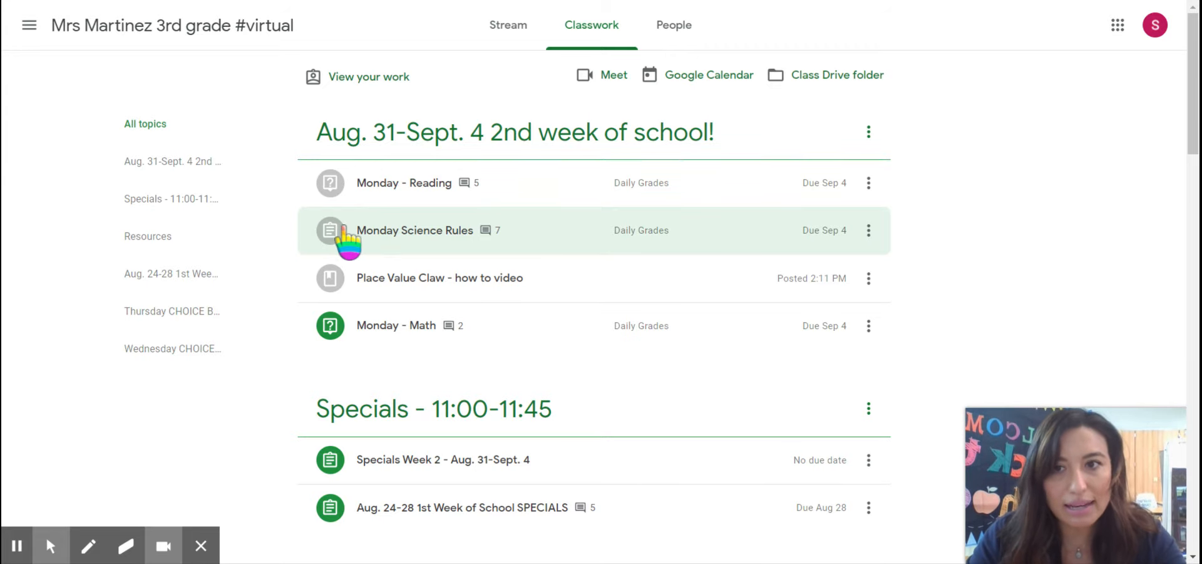
{"action": "mouse_move", "coordinate": [419, 199]}
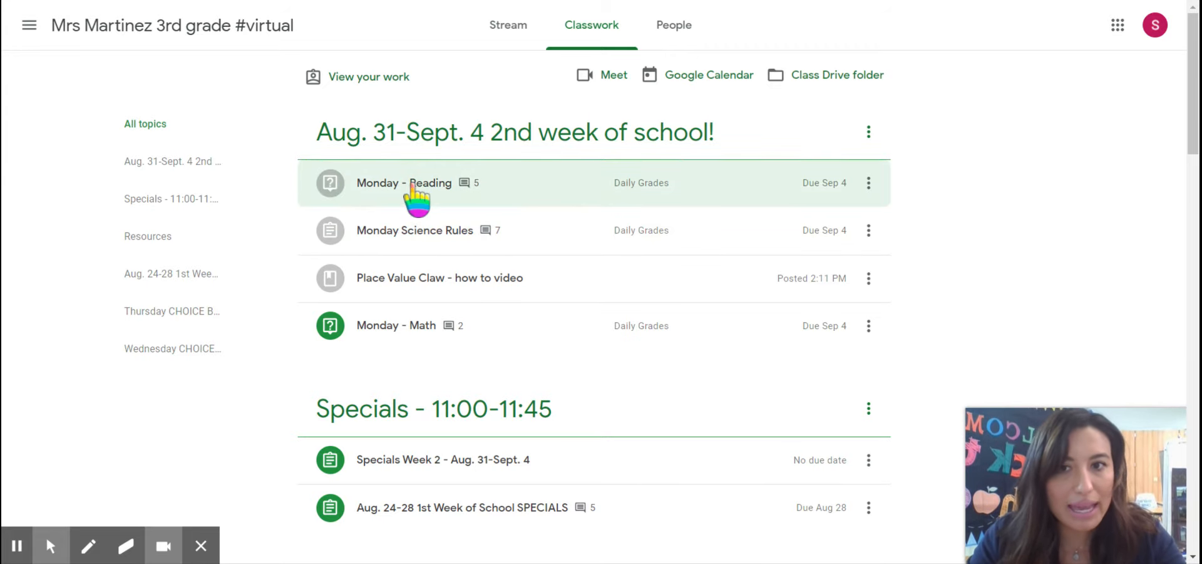
{"action": "mouse_move", "coordinate": [284, 161]}
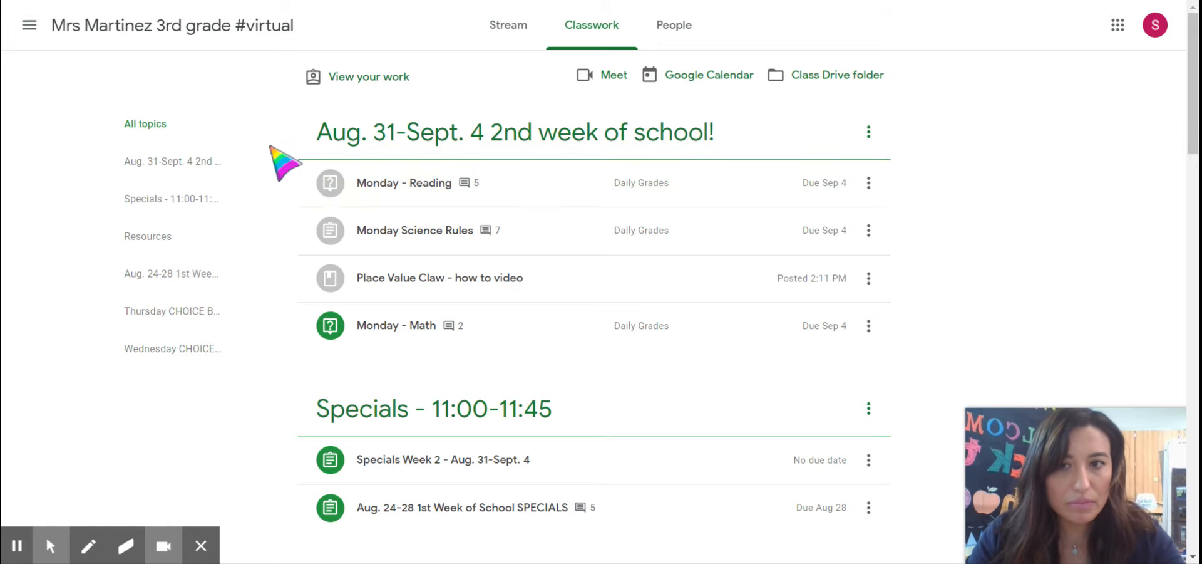
{"action": "mouse_move", "coordinate": [307, 241]}
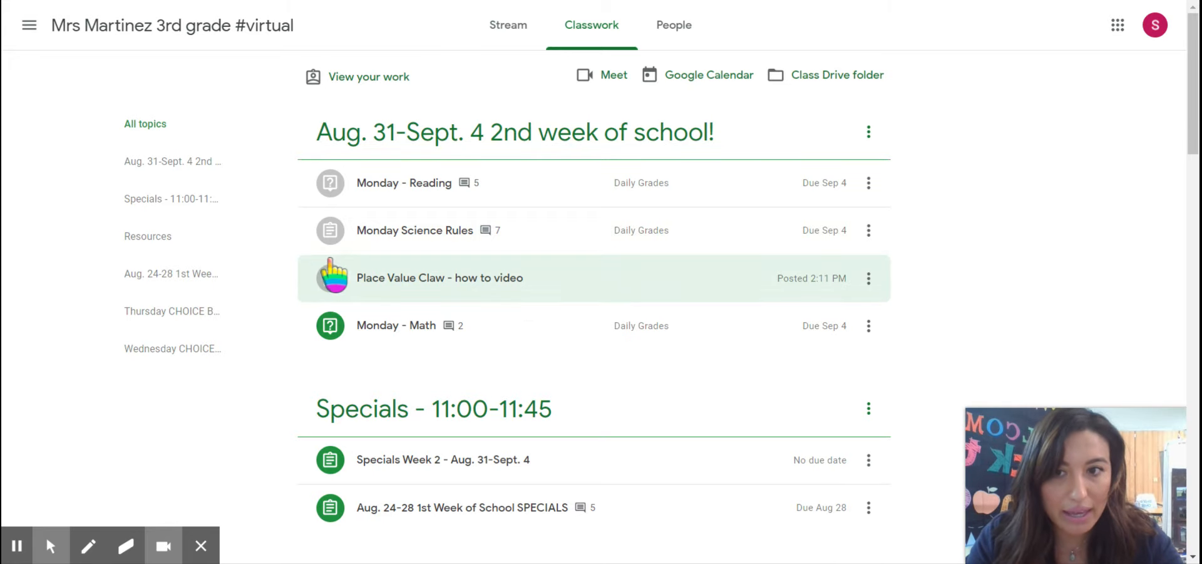
{"action": "mouse_move", "coordinate": [303, 175]}
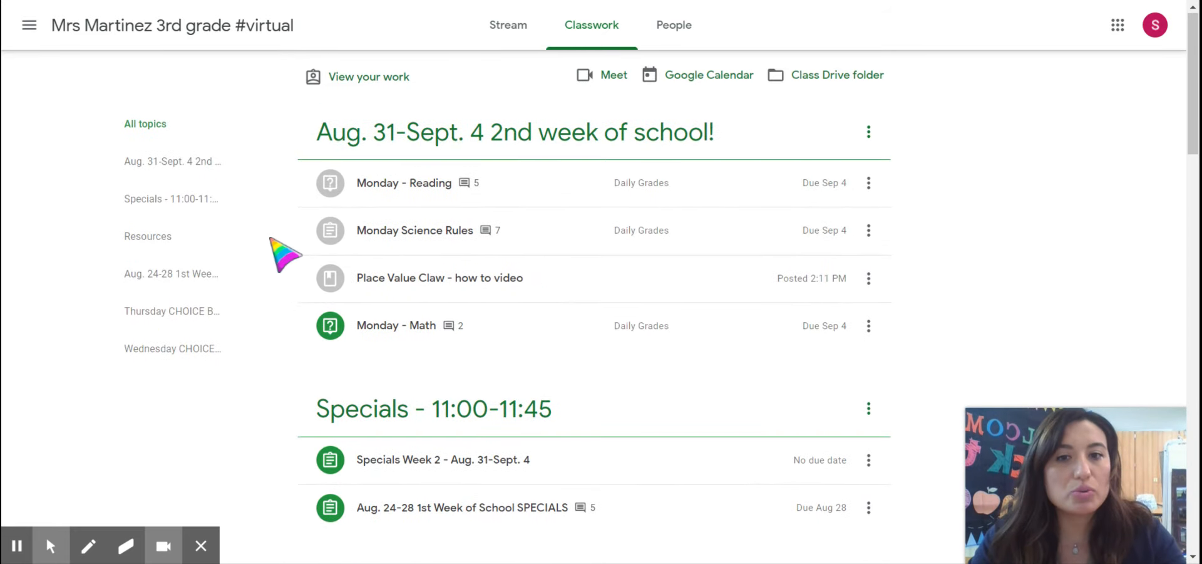
{"action": "scroll", "scroll_direction": "down", "scroll_amount": 3}
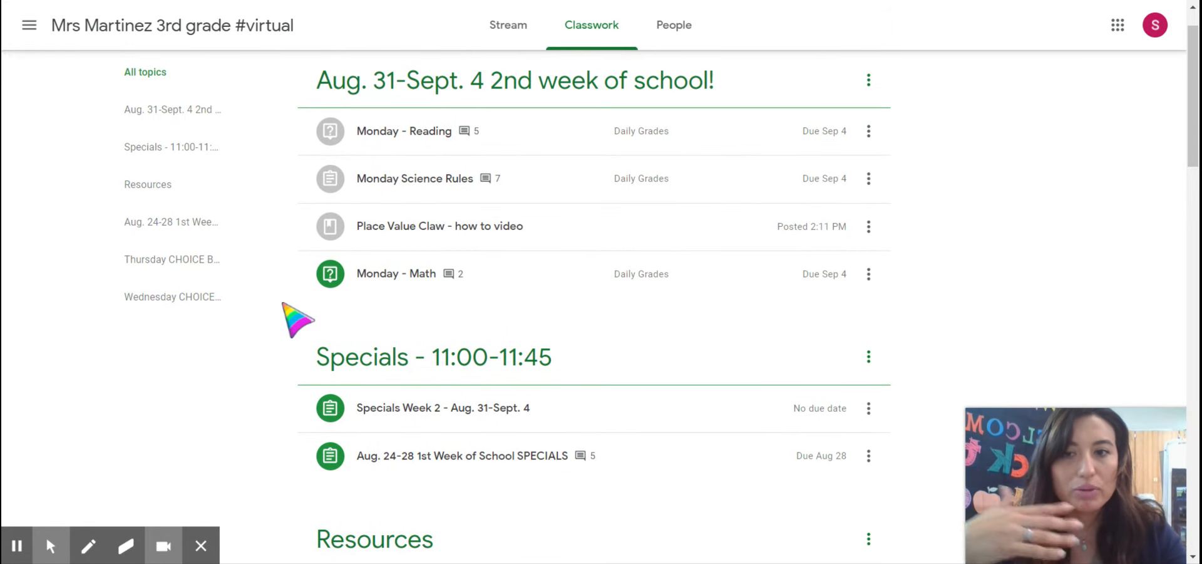
{"action": "mouse_move", "coordinate": [353, 152]}
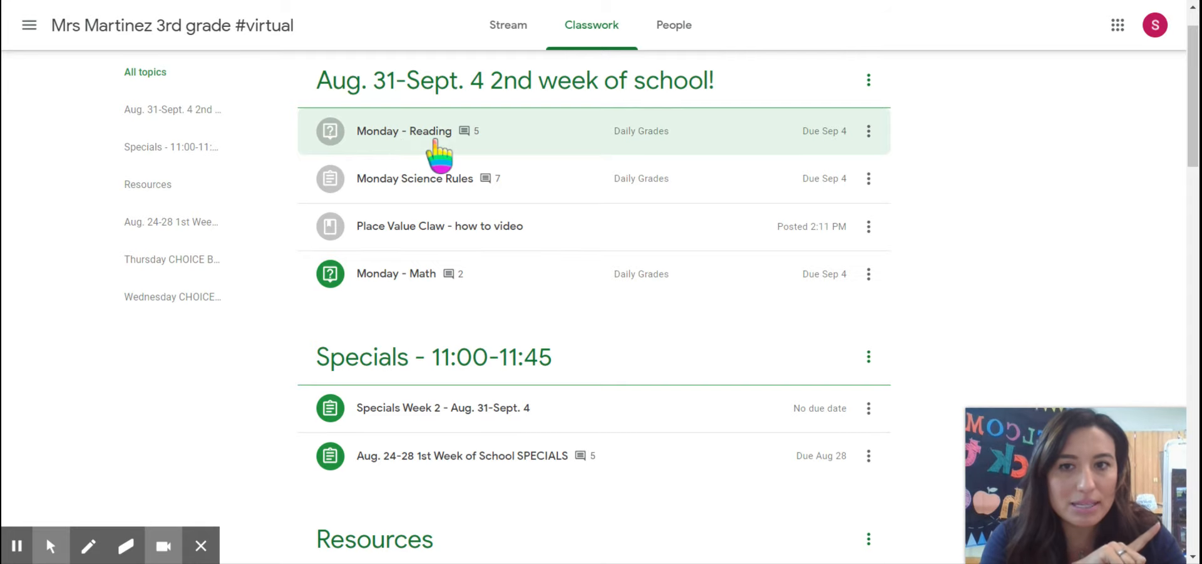
{"action": "mouse_move", "coordinate": [372, 191]}
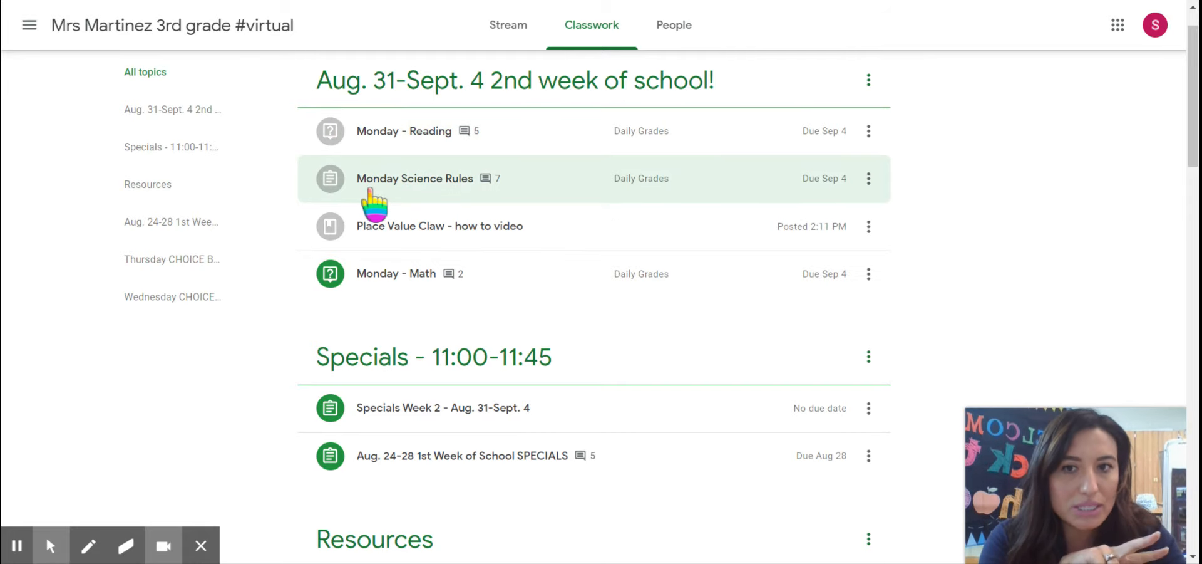
{"action": "mouse_move", "coordinate": [430, 203]}
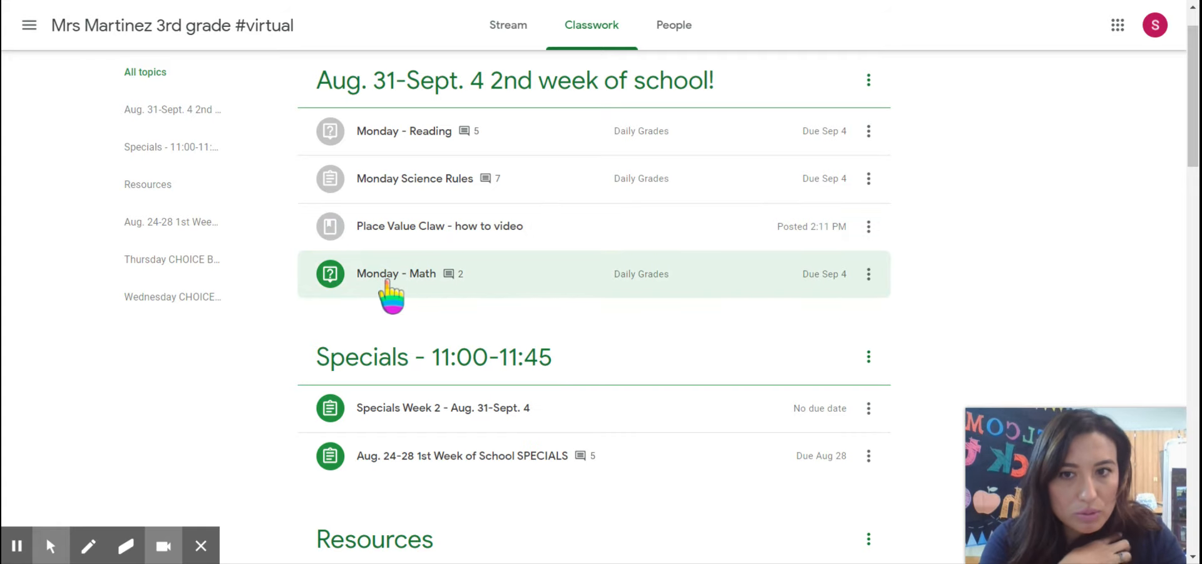
{"action": "mouse_move", "coordinate": [400, 298]}
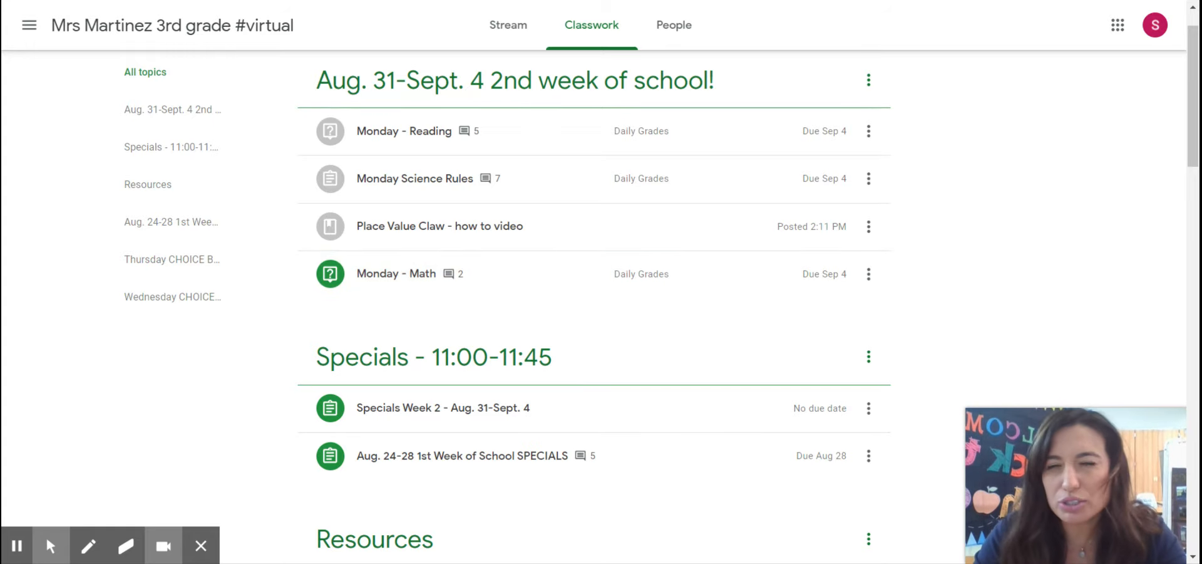
{"action": "mouse_move", "coordinate": [418, 131]}
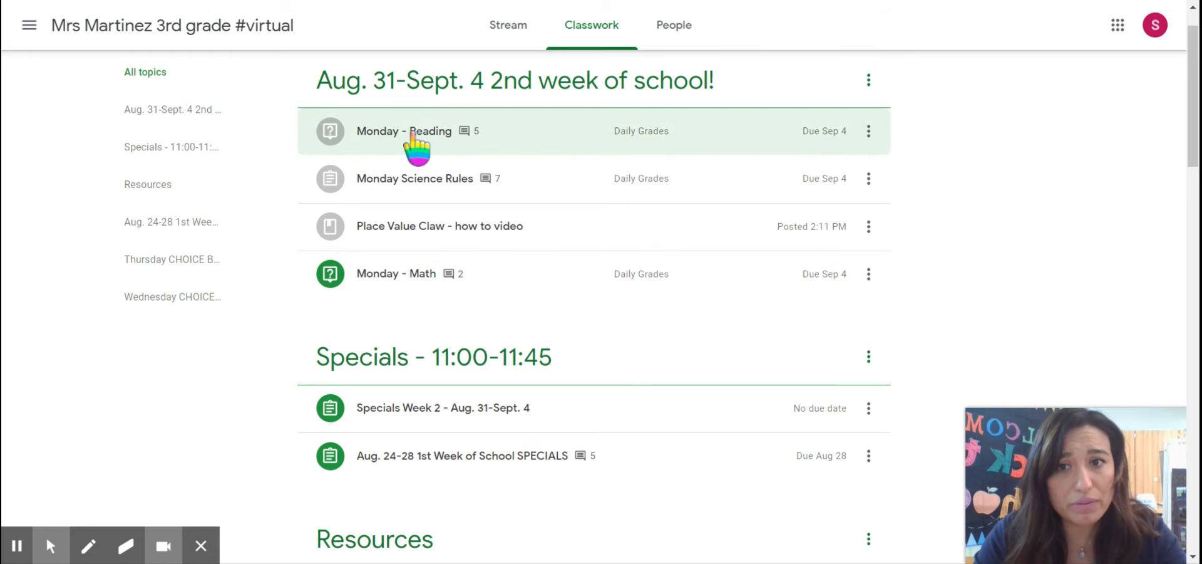
{"action": "left_click", "coordinate": [417, 141]}
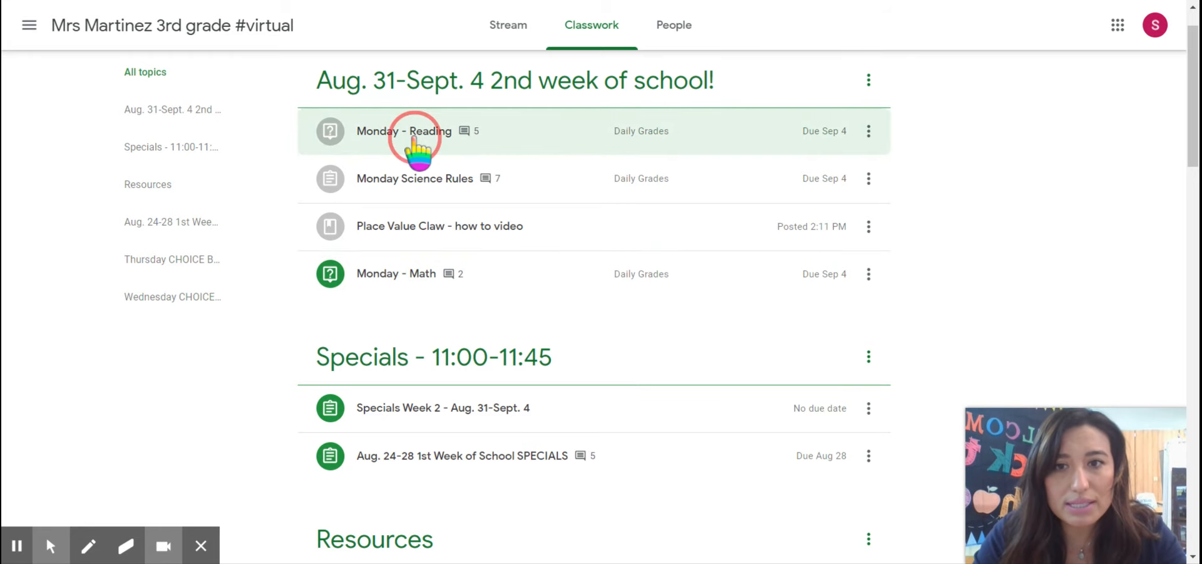
- View the Monday - Reading assignment's turned-in answer and class comments, then return to the Stream
{"action": "left_click", "coordinate": [405, 130]}
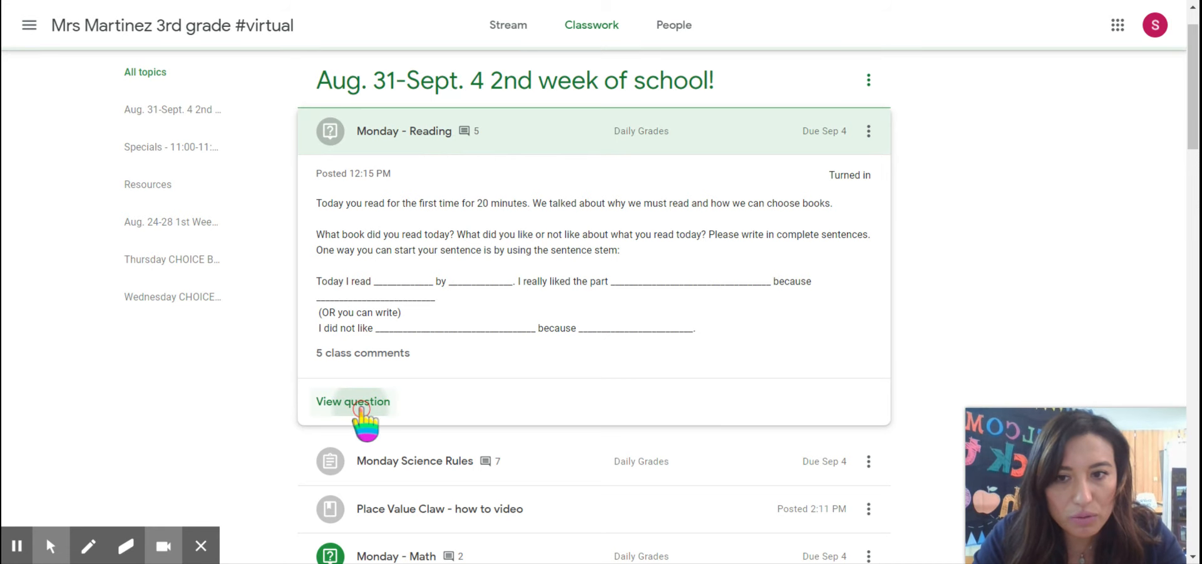
{"action": "left_click", "coordinate": [354, 401]}
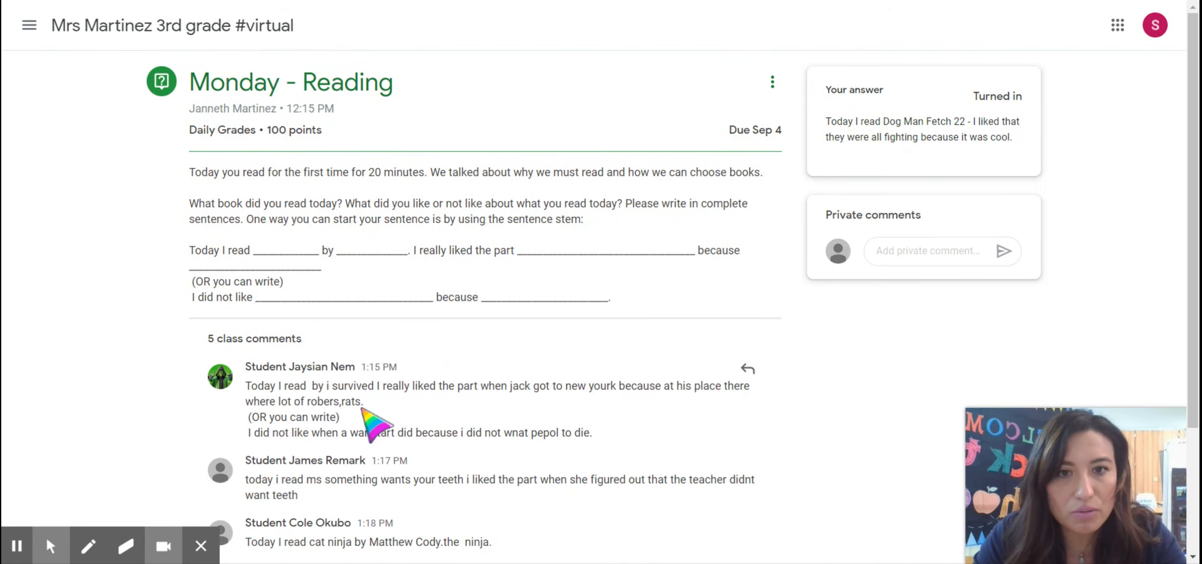
{"action": "scroll", "scroll_direction": "down", "scroll_amount": 3}
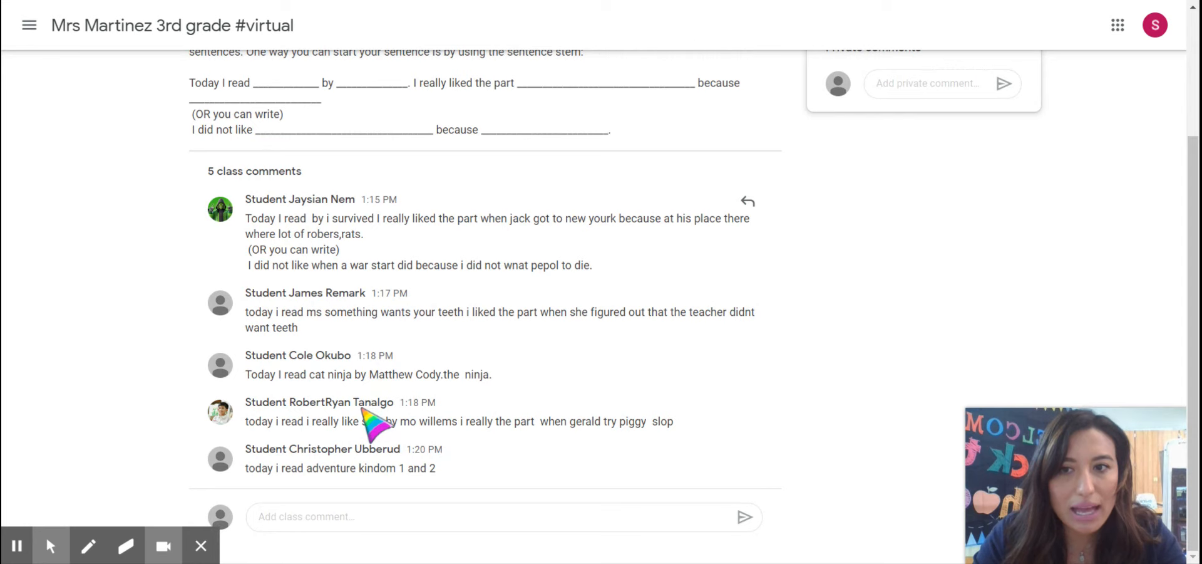
{"action": "mouse_move", "coordinate": [383, 280]}
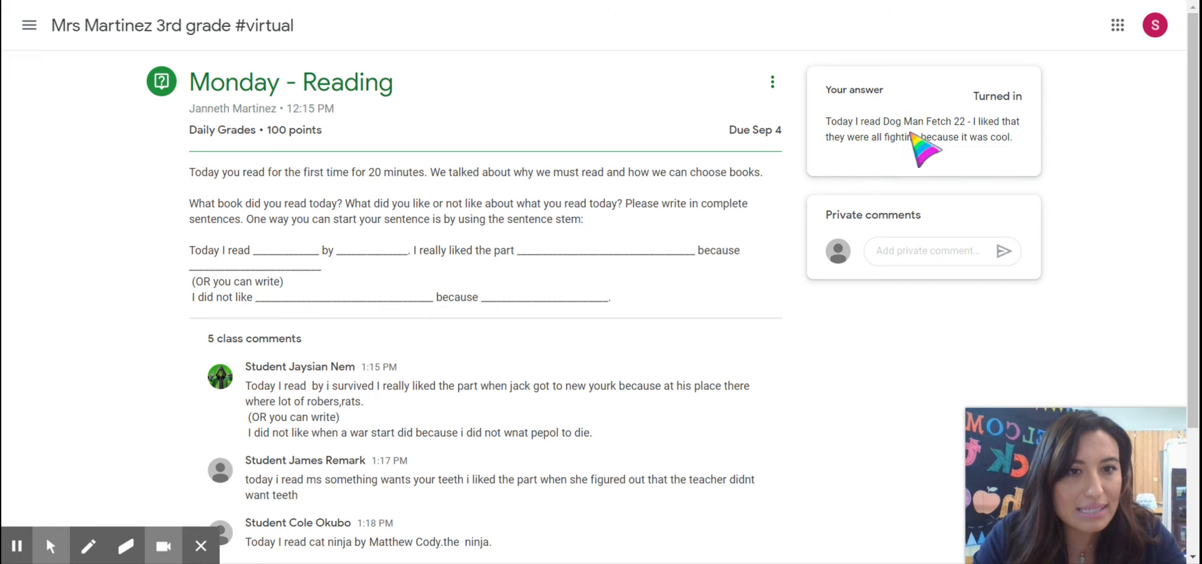
{"action": "left_click", "coordinate": [514, 25]}
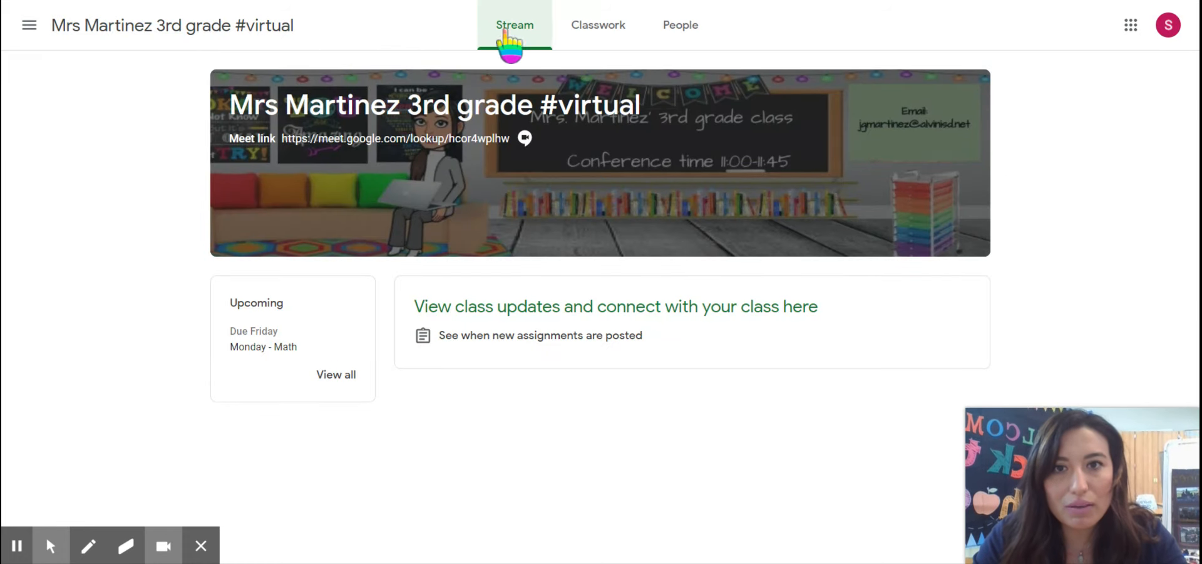
- From Classwork, view the Monday Science Rules assignment with its Slides work and seven comments
{"action": "left_click", "coordinate": [592, 25]}
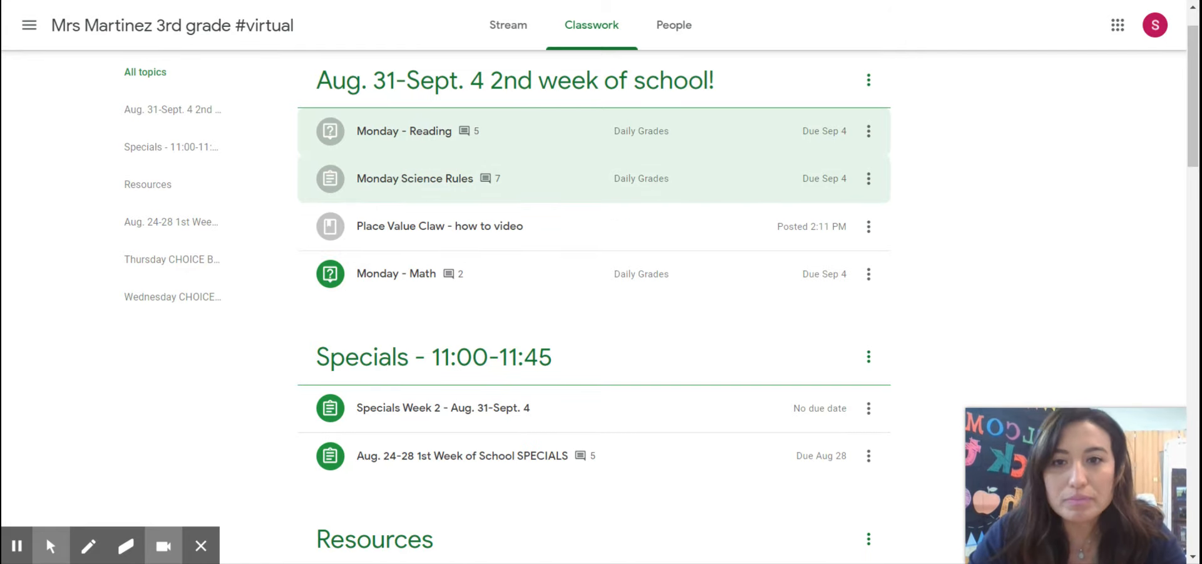
{"action": "left_click", "coordinate": [415, 178]}
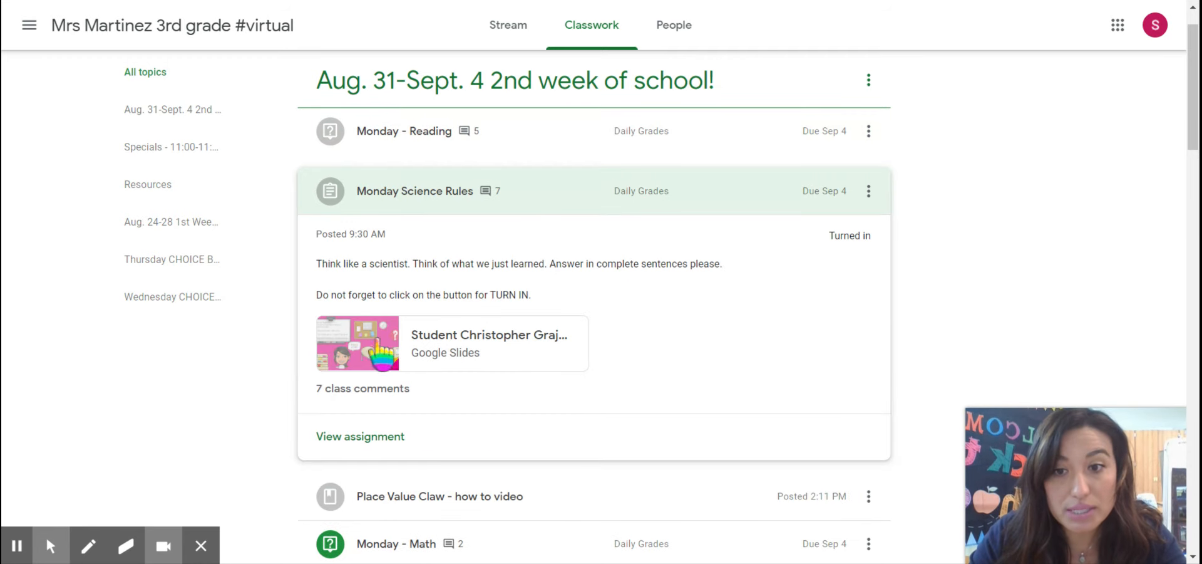
{"action": "left_click", "coordinate": [359, 436]}
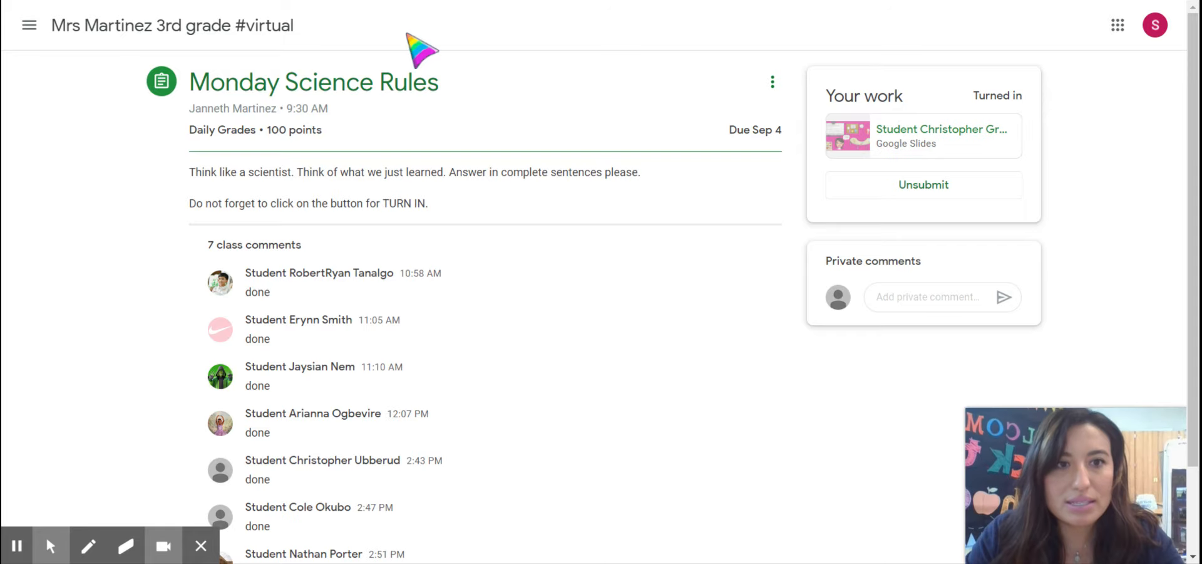
{"action": "mouse_move", "coordinate": [717, 383]}
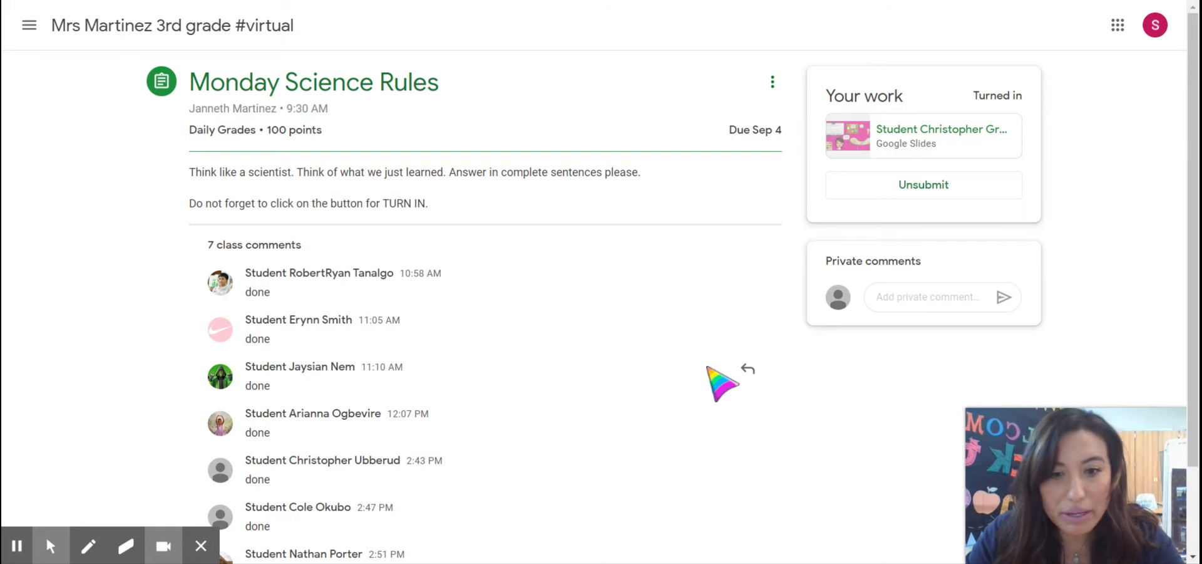
{"action": "mouse_move", "coordinate": [748, 369]}
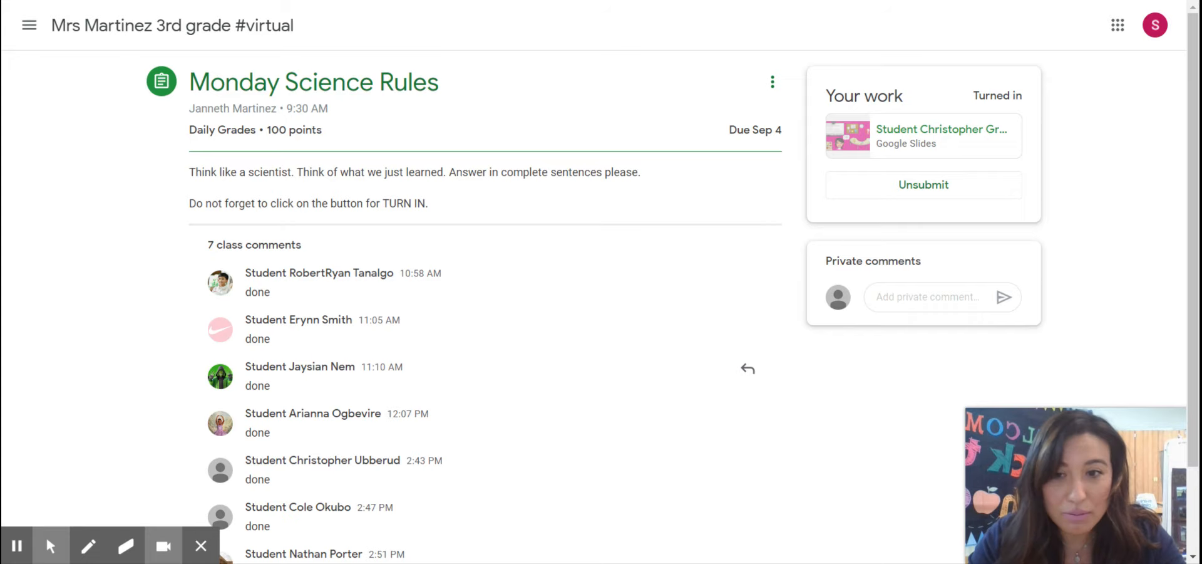